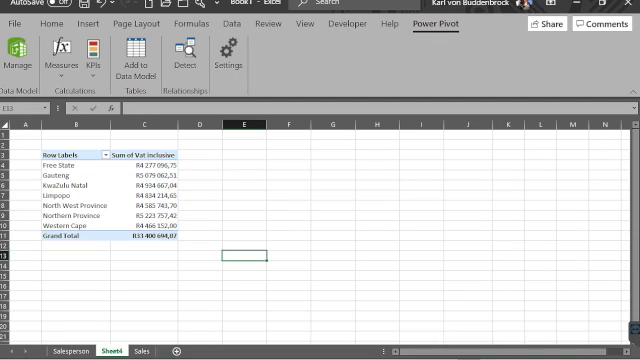
pyautogui.moveTo(12, 52)
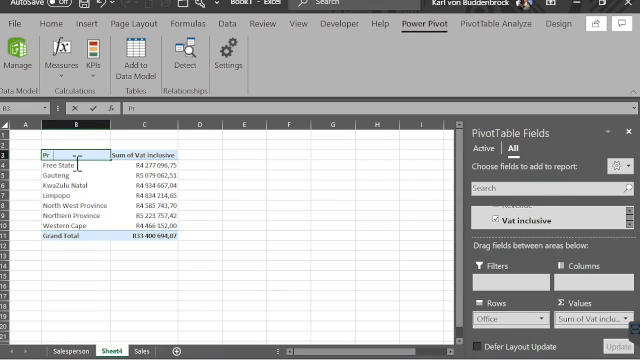
# Rename the pivot table's Row Labels header to Province
pyautogui.write('Province')
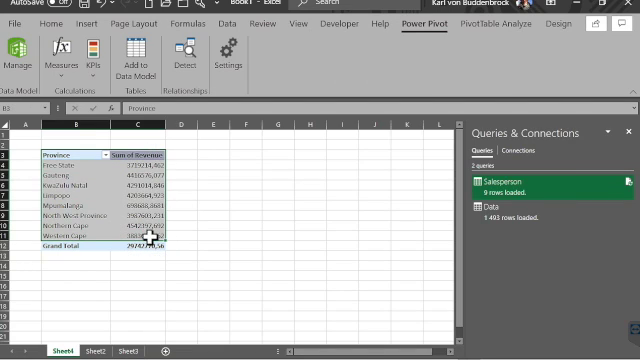
# Insert a Filled Map chart of South Africa from the copied province-and-amount range
pyautogui.click(24, 30)
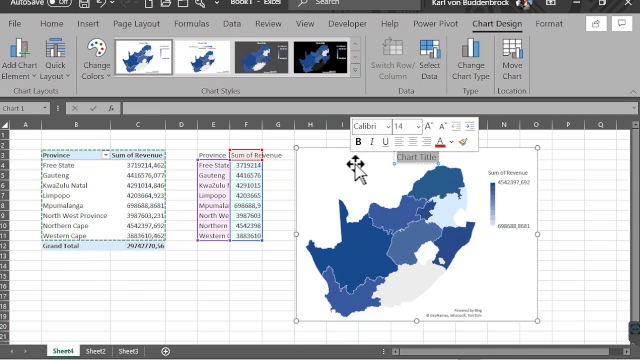
# Title the chart Sales by Province and hide the copied province data columns
pyautogui.write('Sales by Province')
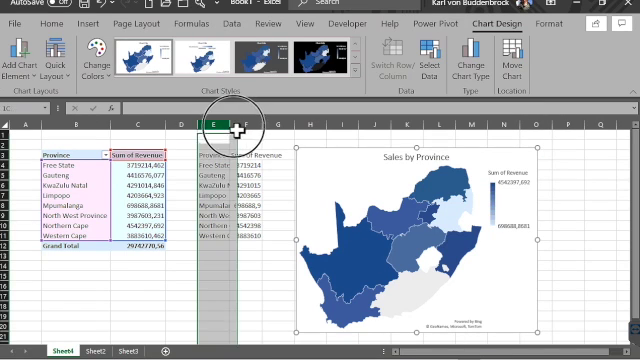
pyautogui.rightClick(216, 128)
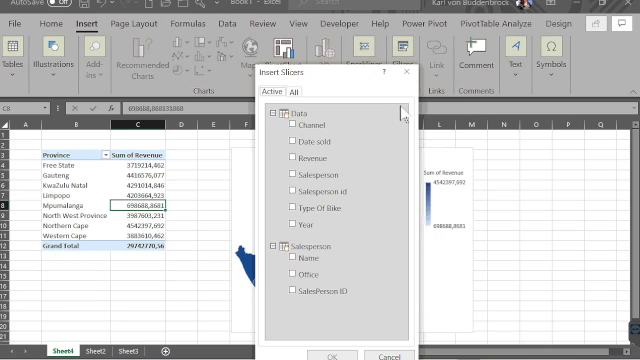
pyautogui.moveTo(292, 180)
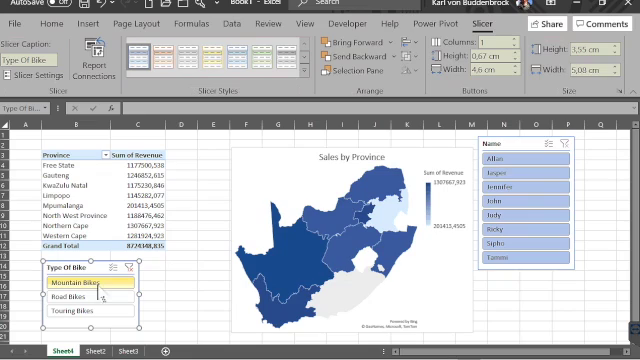
# Select Road Bikes and one salesperson in the slicers, narrowing to North West Province
pyautogui.click(66, 304)
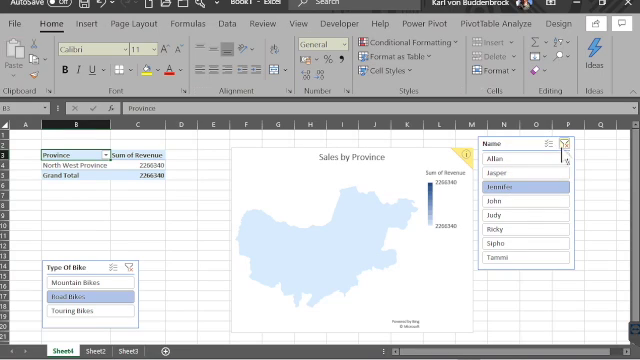
pyautogui.click(516, 212)
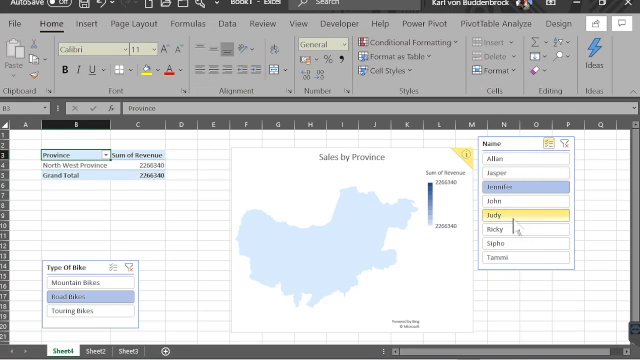